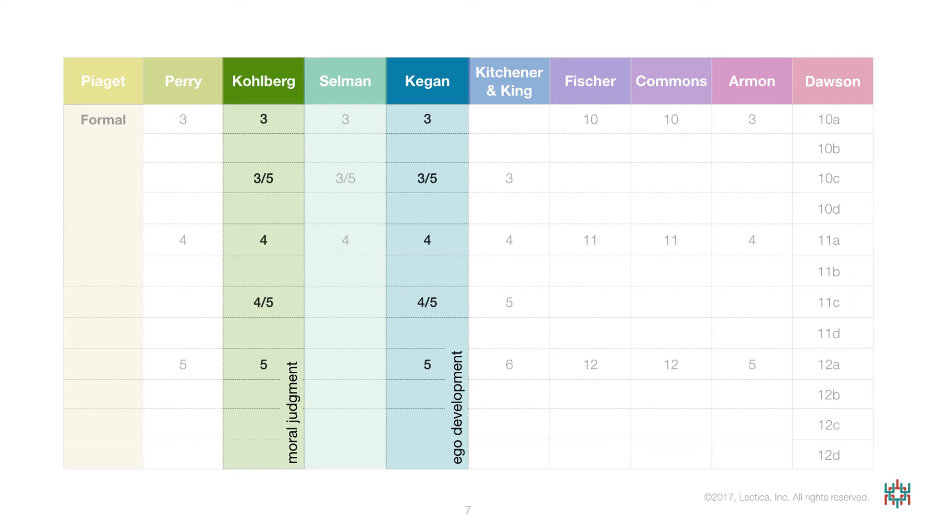
Step: Advance to slide 9, the stage table highlighting Perry, Kohlberg, Fischer, Commons, Armon and Dawson
{"action": "key", "text": "right"}
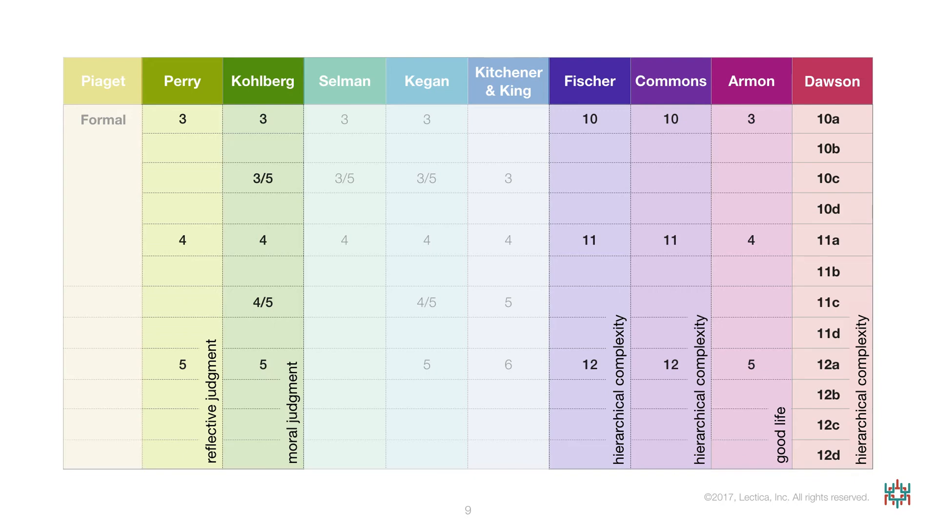
Step: Advance to slide 12, the 1930–2000 timeline emphasising Kohlberg, Selman, Kegan, Kitchener & King and Armon
{"action": "key", "text": "right"}
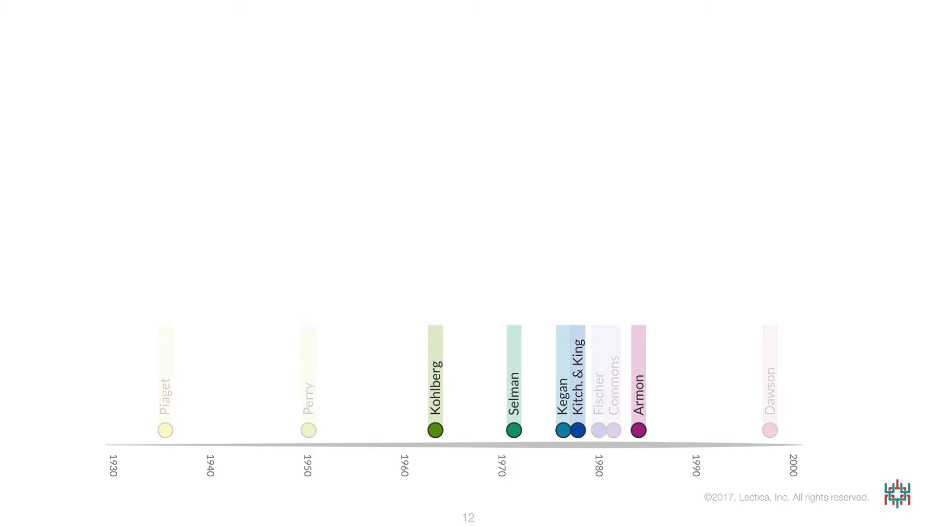
Step: Advance to slide 17, adding theorized and statistically distinct adult-level rows per model
{"action": "key", "text": "Right"}
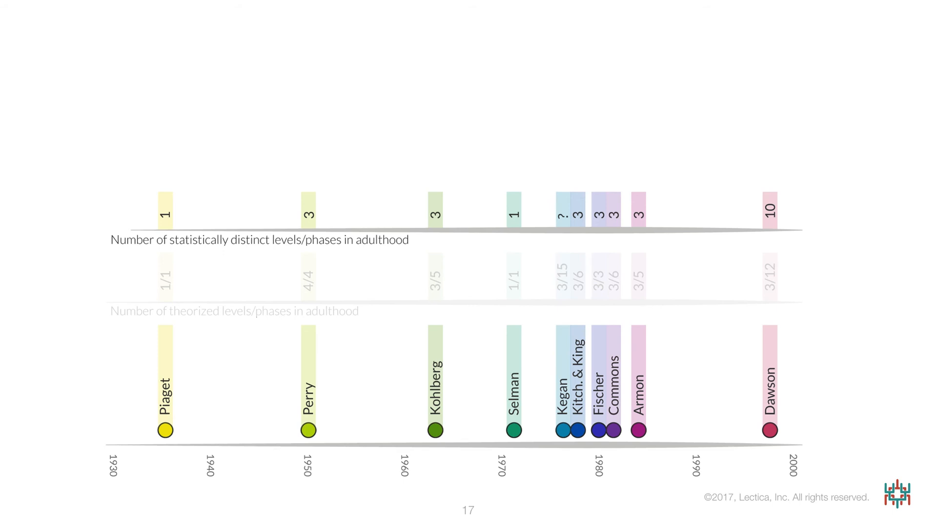
Step: Advance to slide 18, adding the competencies-measured row for each model
{"action": "key", "text": "right"}
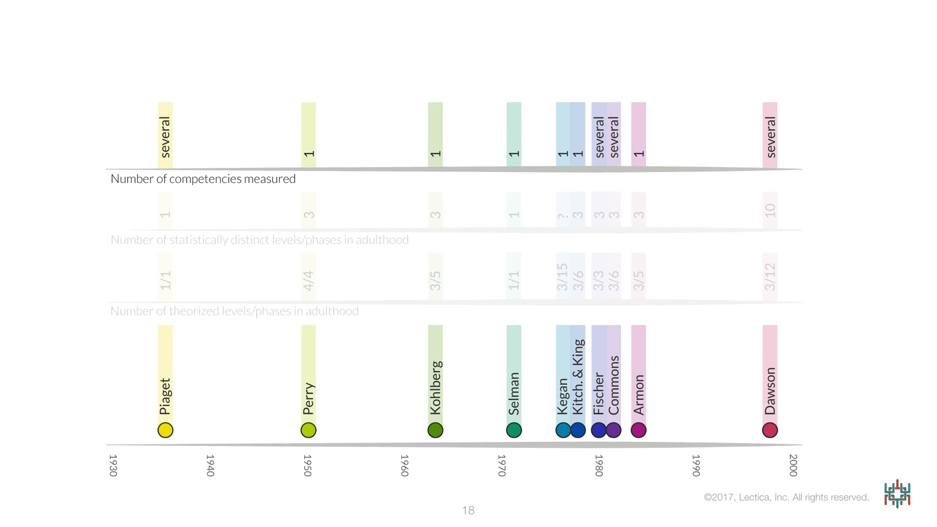
Step: Advance to slide 19, adding the electronic scoring row with yes only for Dawson
{"action": "key", "text": "right"}
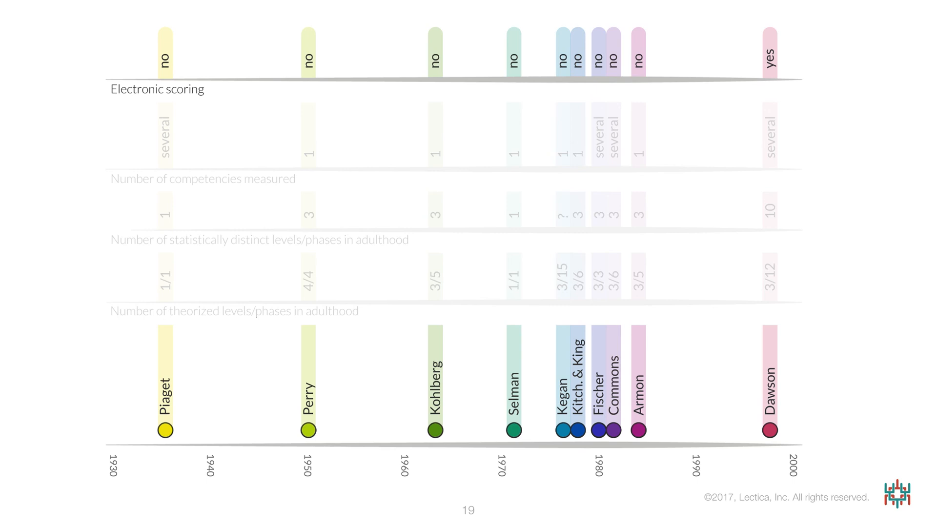